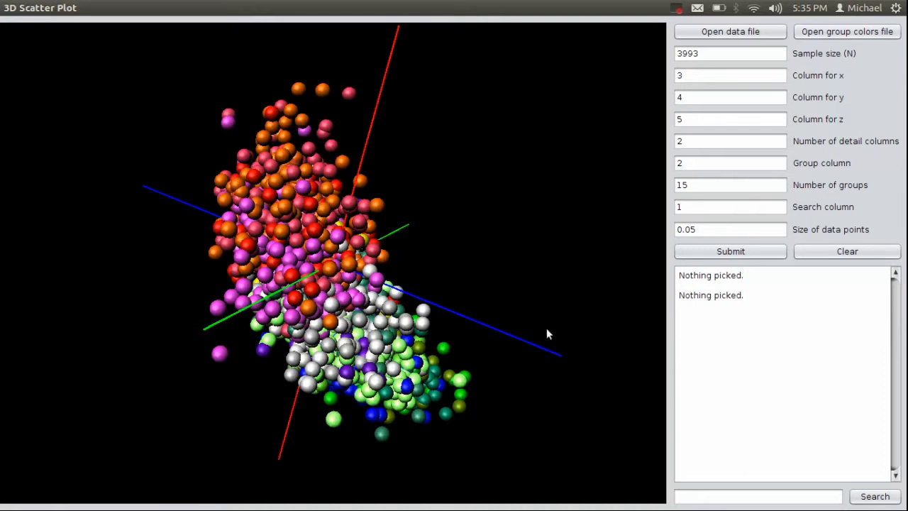
- Relaunch ScatterPlot3D from Terminal with java -jar ScatterPlot3D.jar
drag(546, 334, 330, 365)
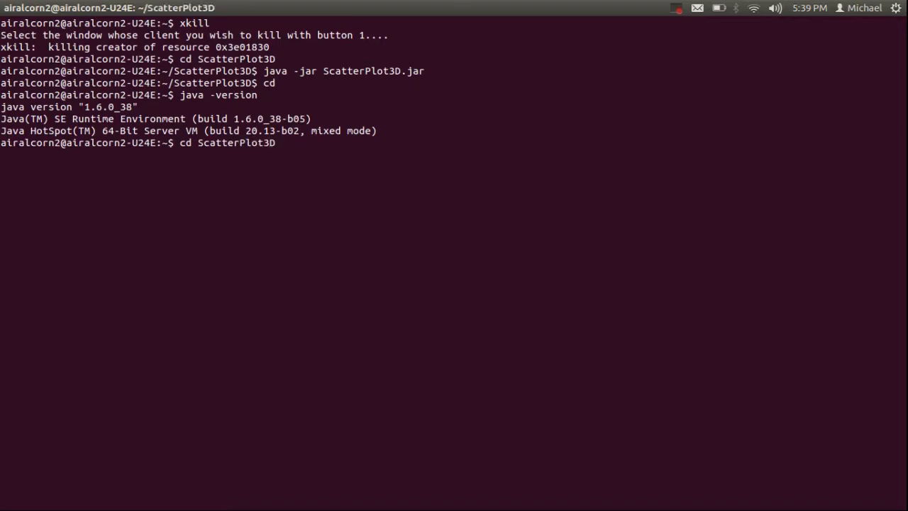
text(java -jar Scatter)
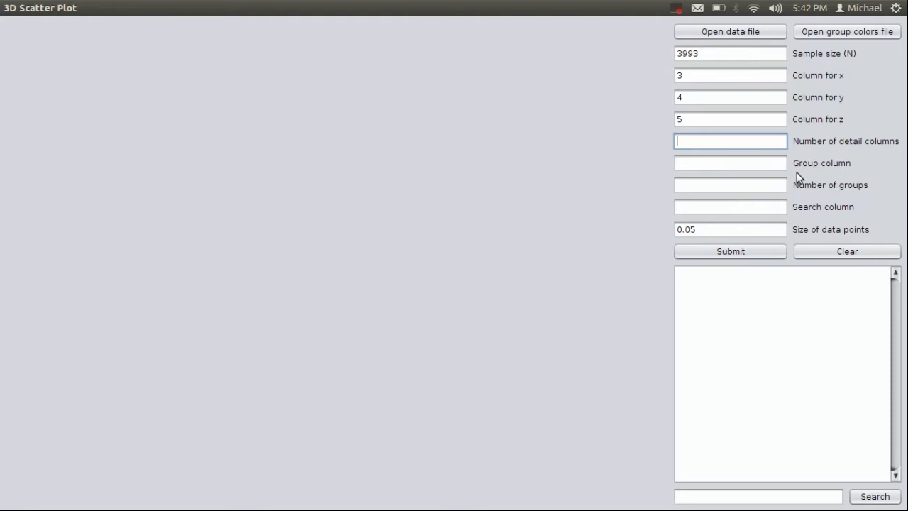
- Enter sample size 3993 and x, y, z columns 3, 4, 5
click(730, 251)
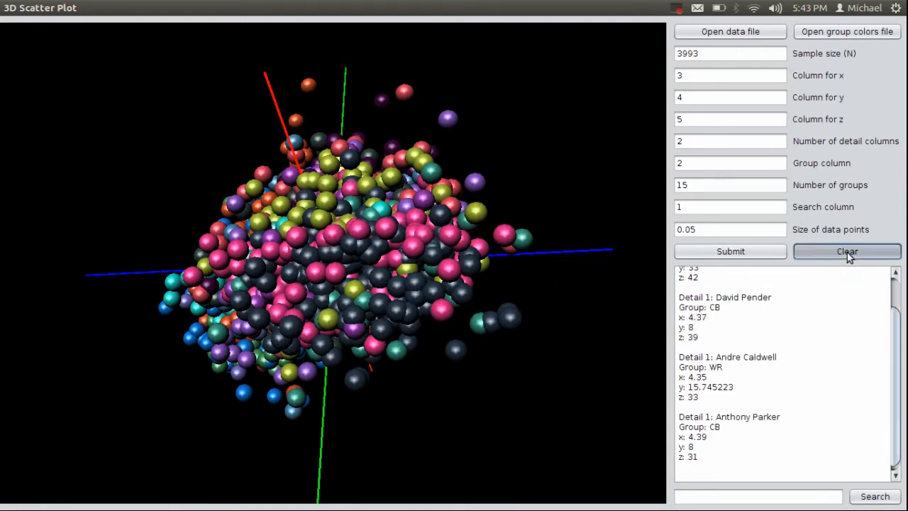